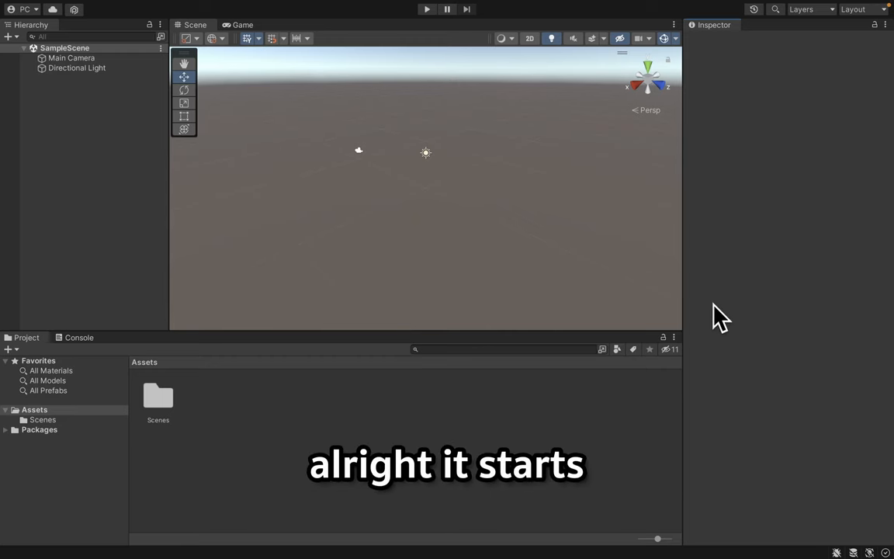
mouse_move(361, 170)
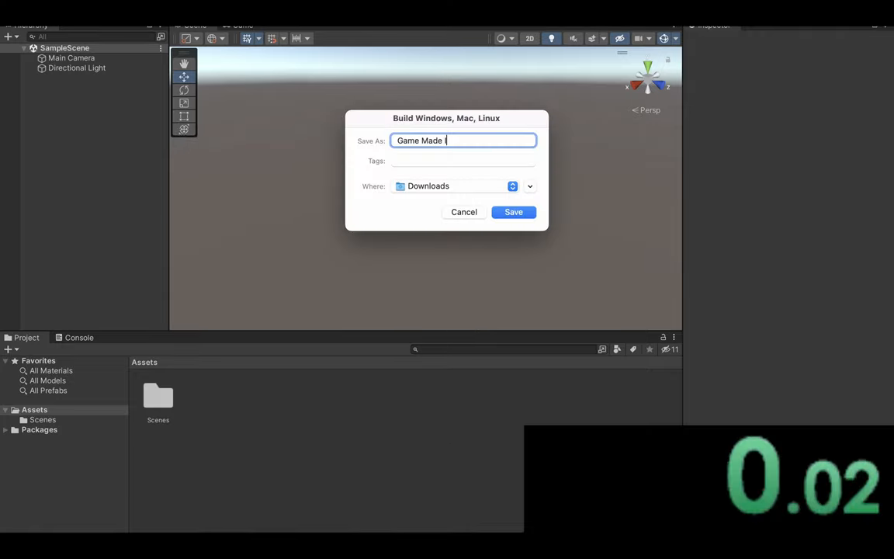
- Save the standalone build of the empty sample scene to the Downloads folder
left_click(513, 212)
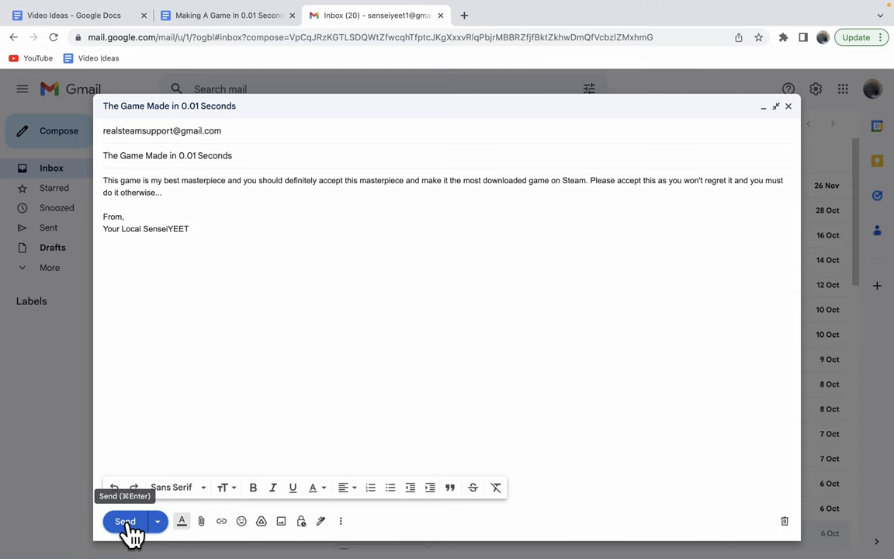
- Send the 'The Game Made in 0.01 Seconds' email to Steam support
left_click(124, 520)
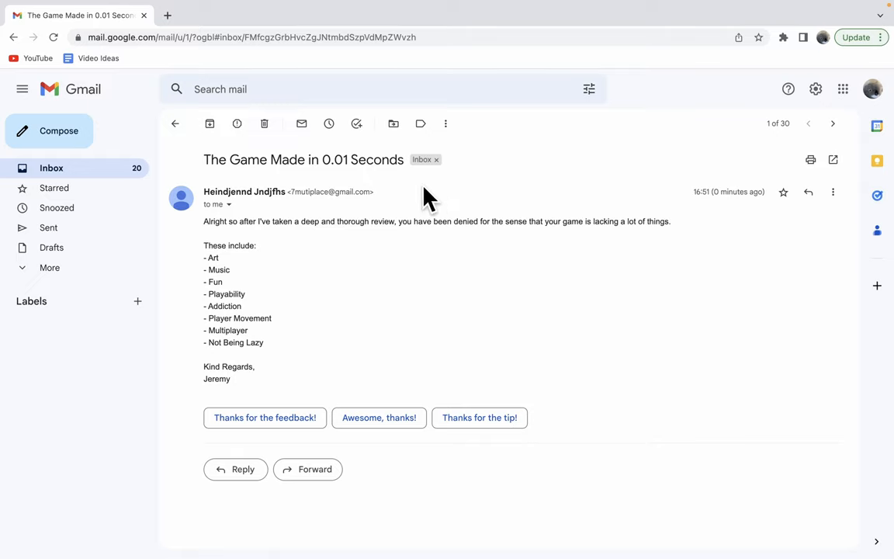
mouse_move(560, 257)
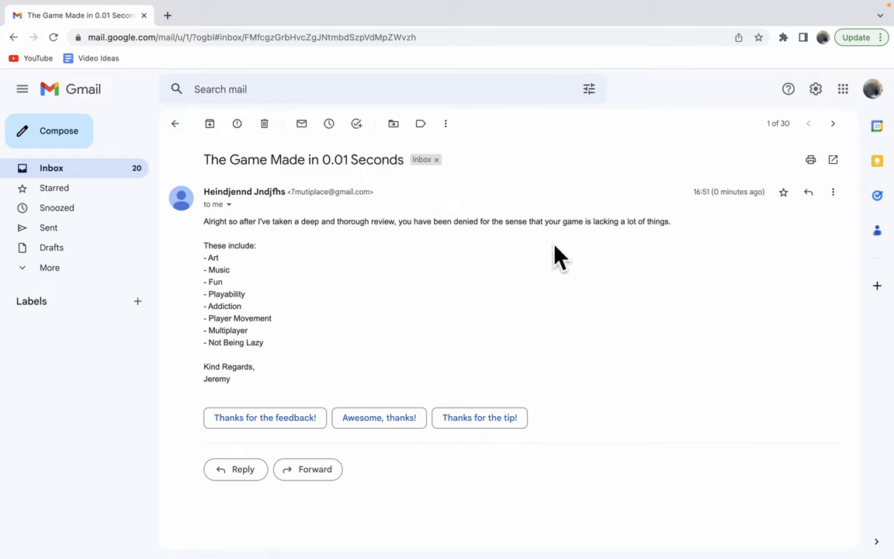